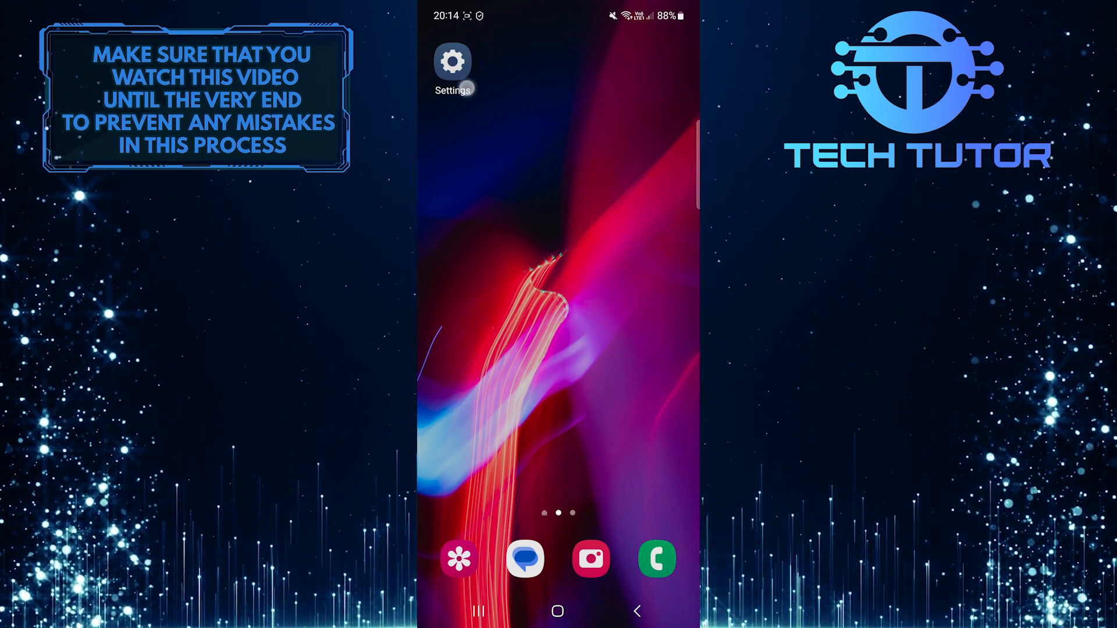
- Launch Settings from the home screen and enter the Connections page
click(452, 61)
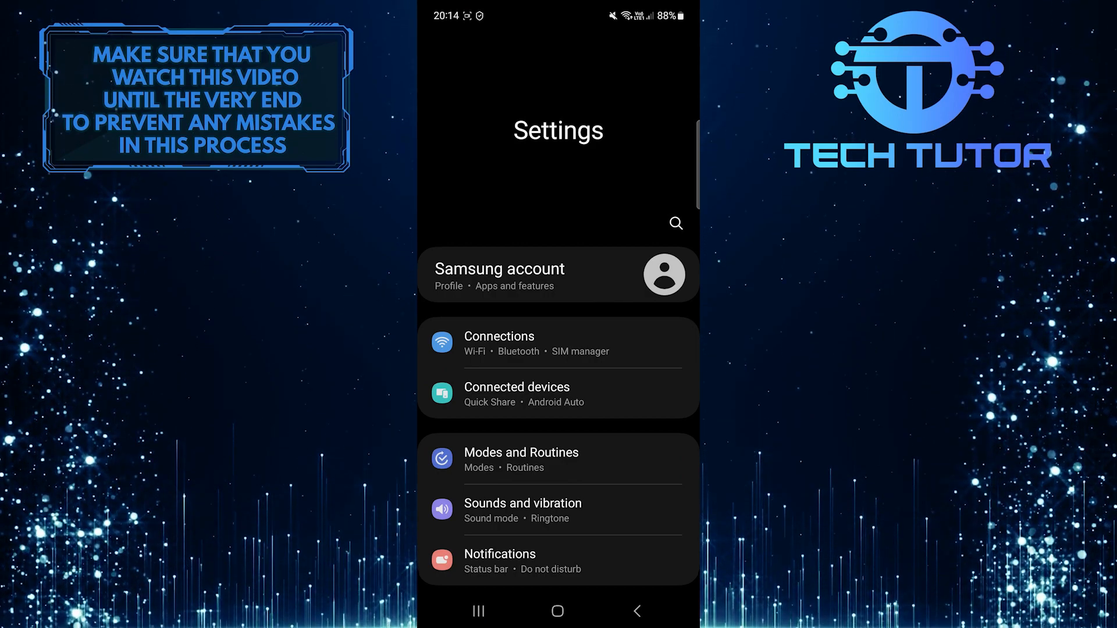
click(499, 336)
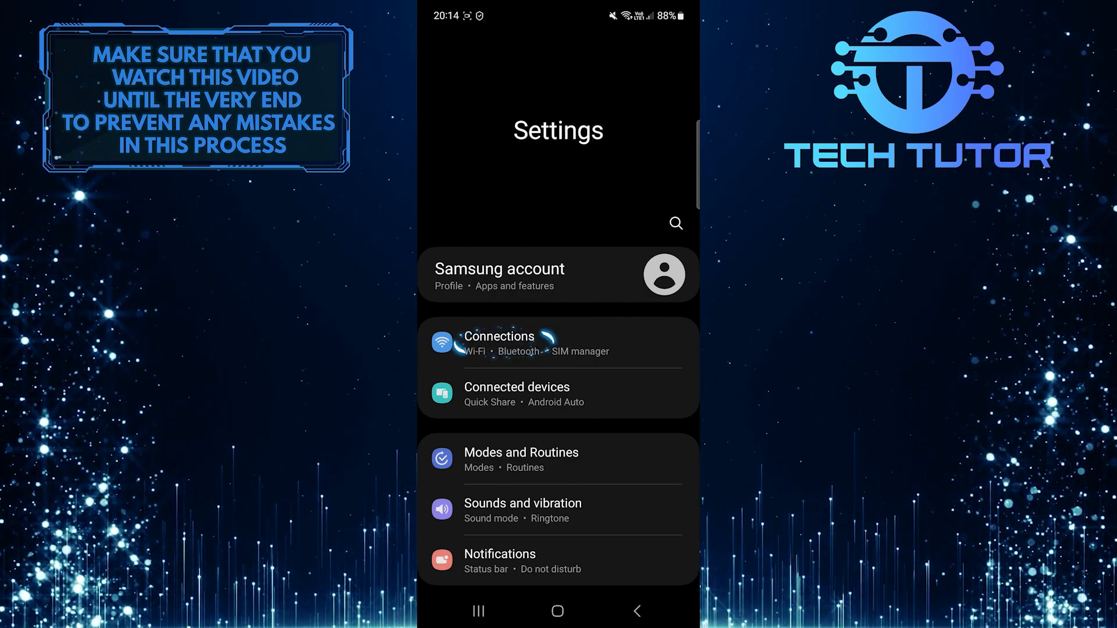
click(499, 342)
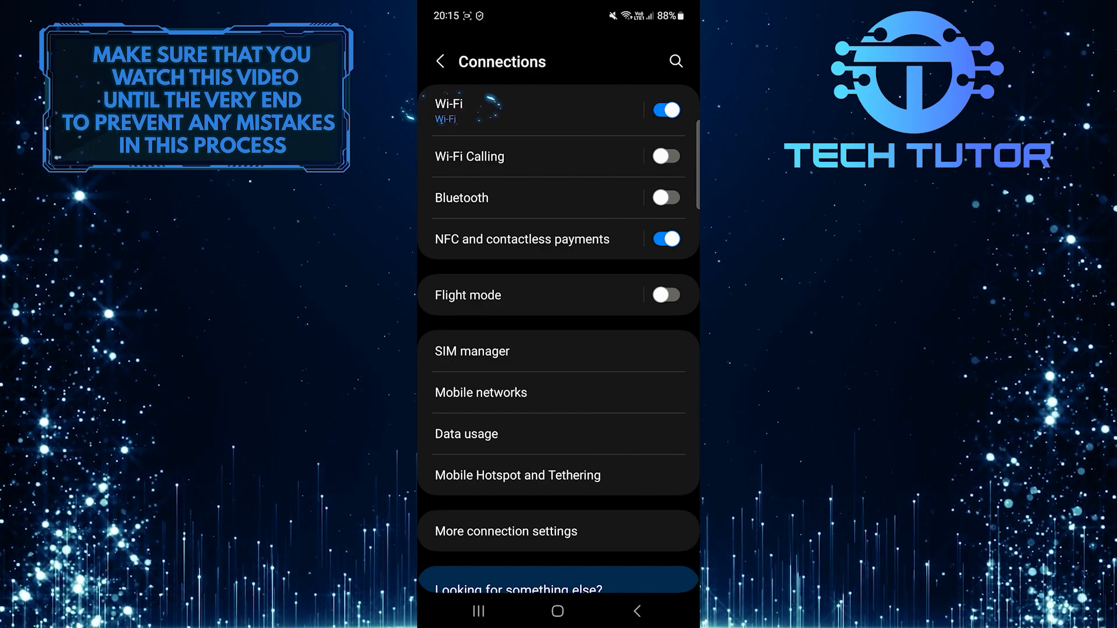
- From Wi-Fi settings, reach Intelligent Wi-Fi via the three-dot menu
click(449, 104)
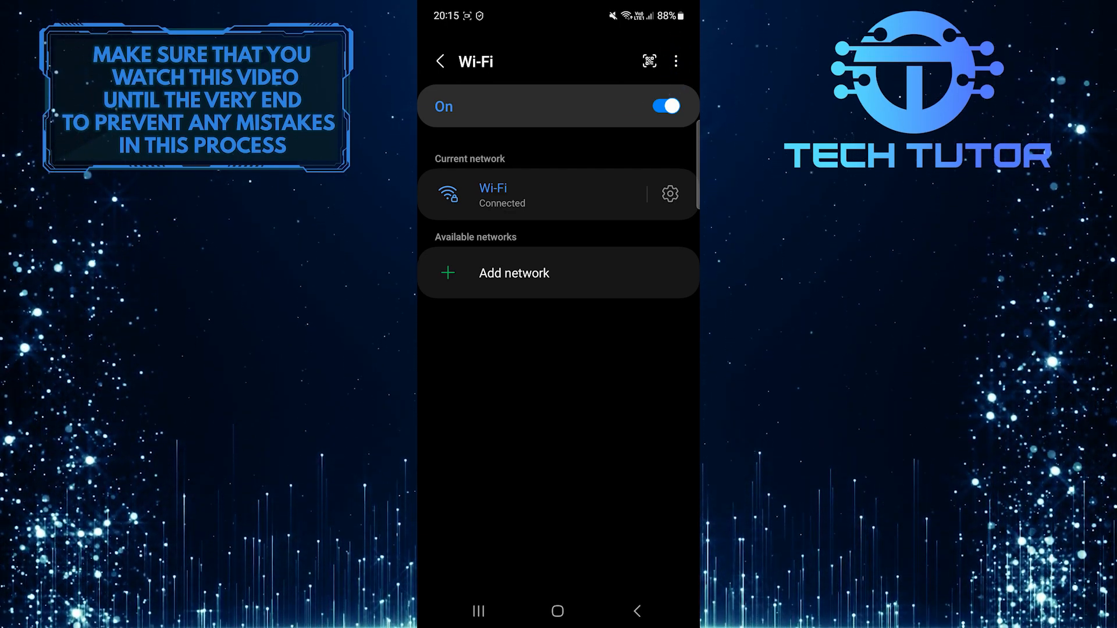
click(674, 61)
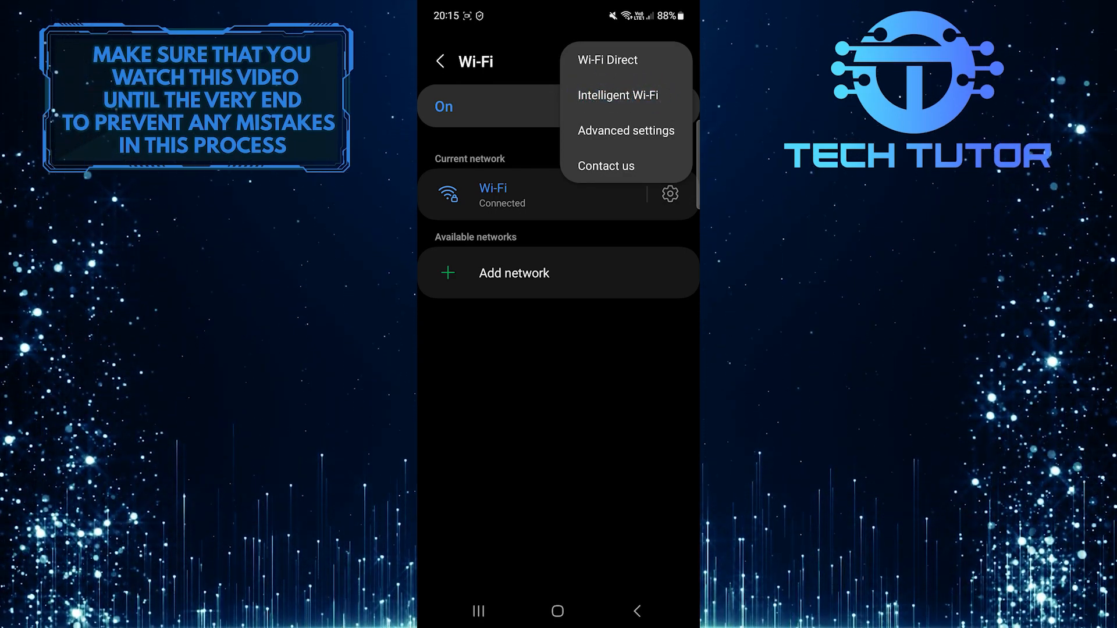
click(618, 95)
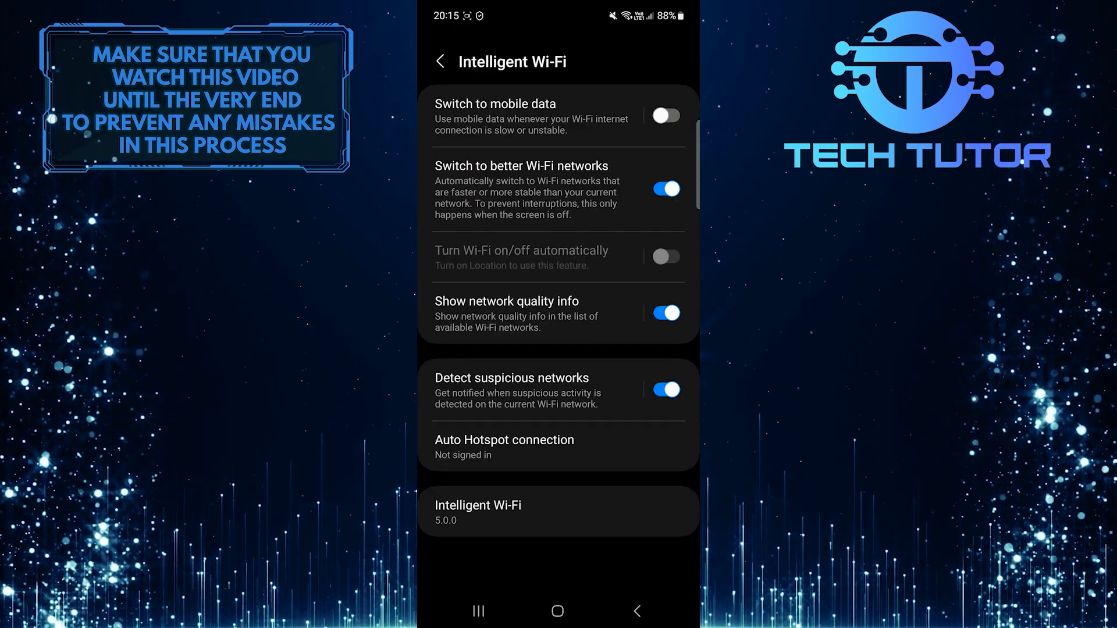
- Enable the Switch to mobile data toggle on the Intelligent Wi-Fi page
click(665, 115)
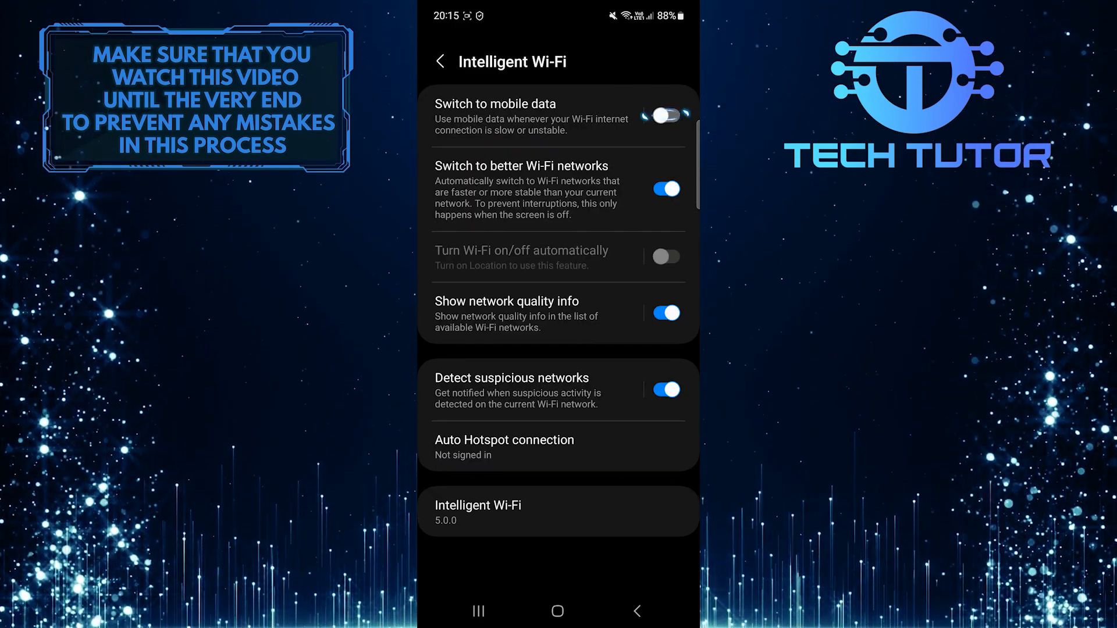
click(664, 115)
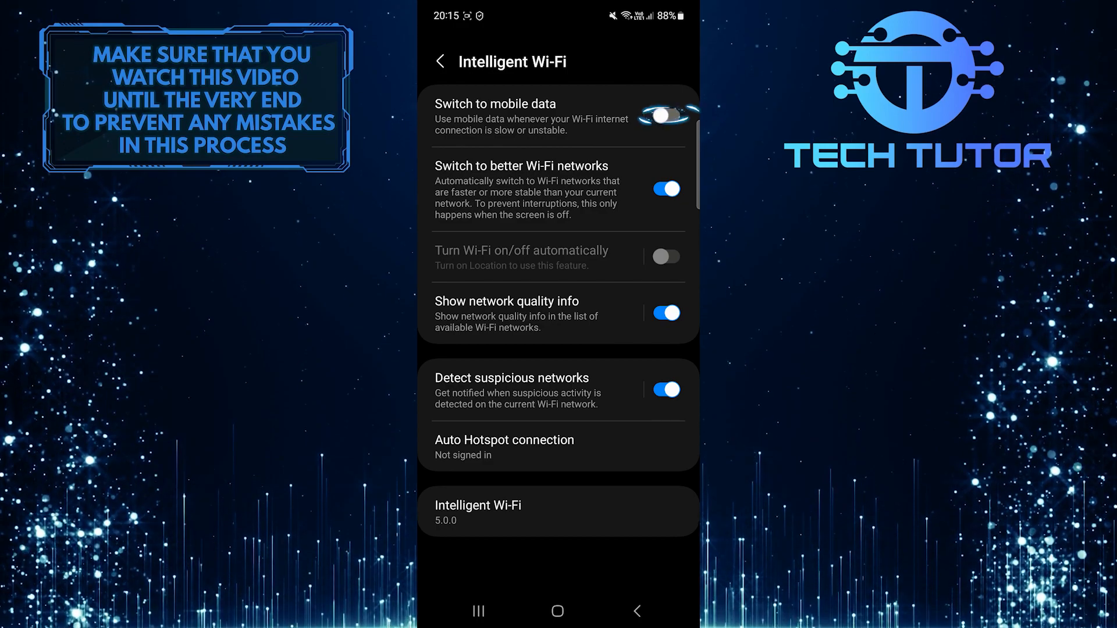
click(666, 115)
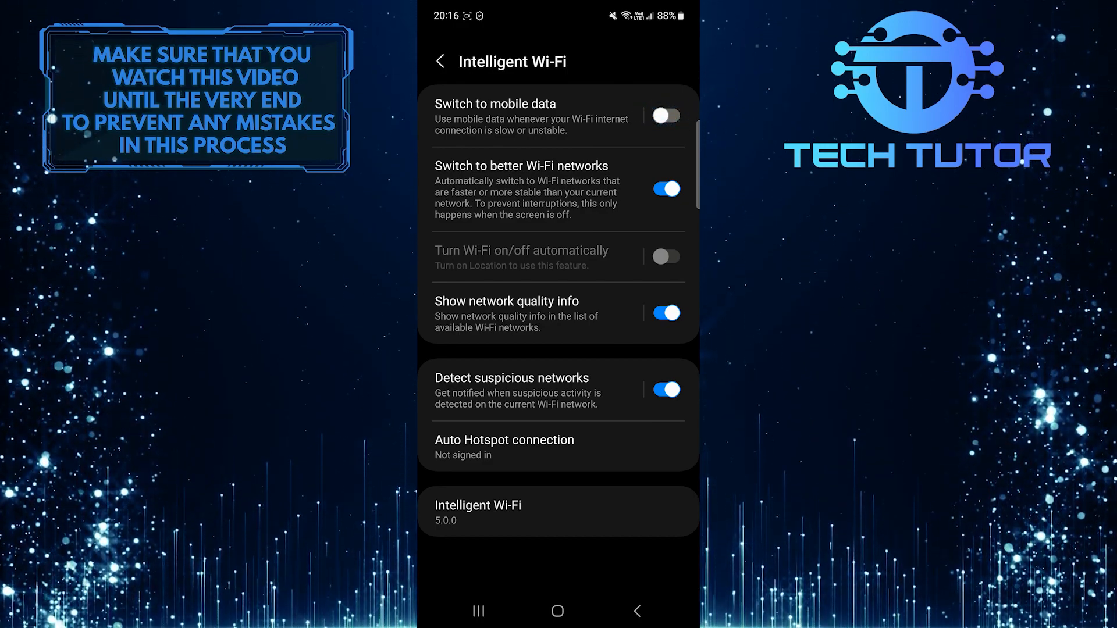
click(665, 115)
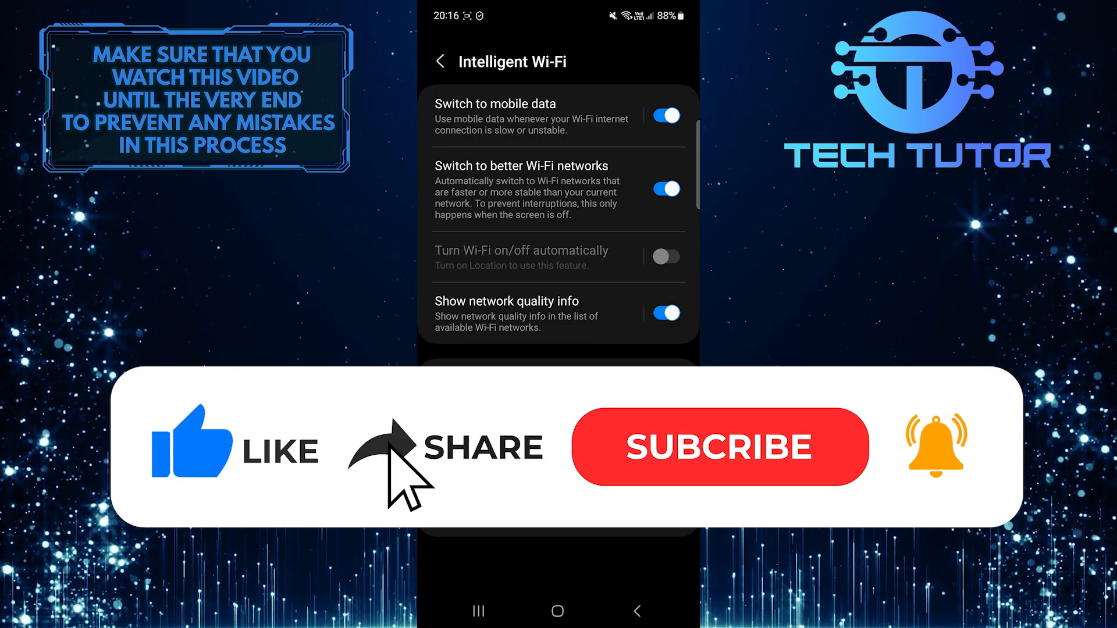
click(720, 447)
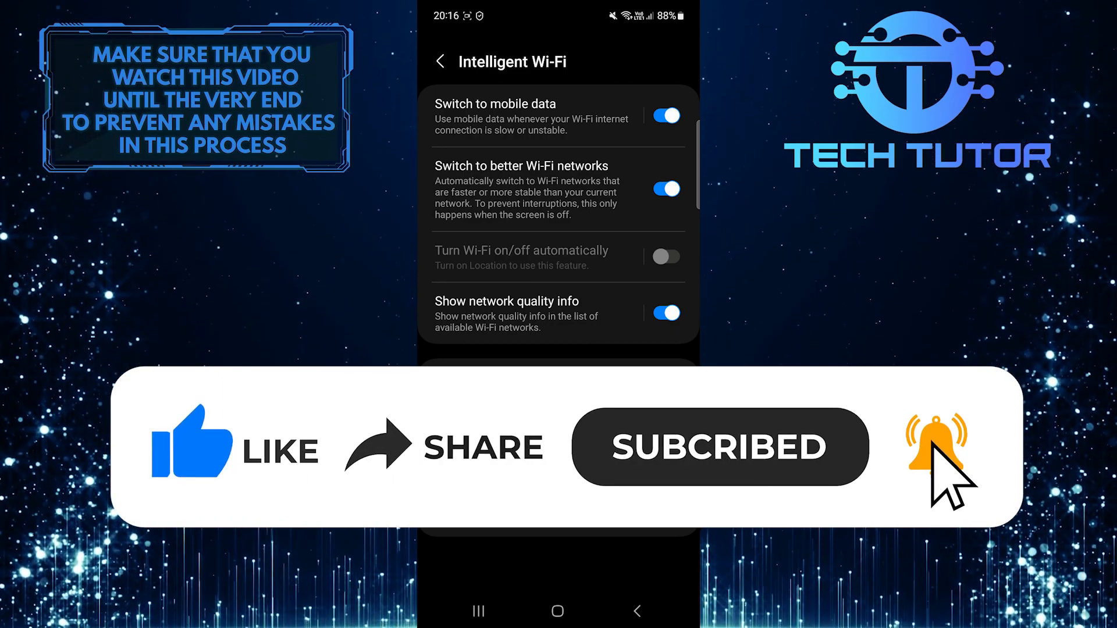